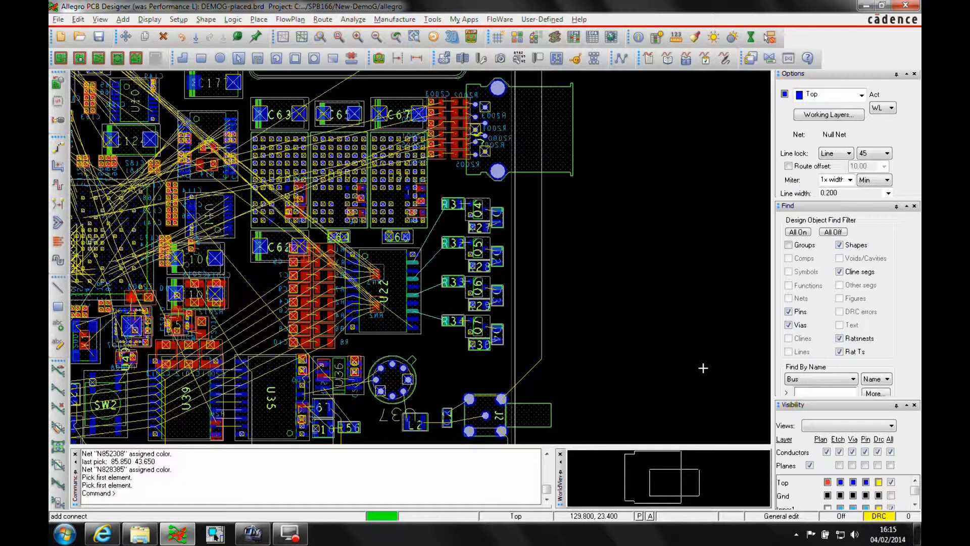
mouse_move(483, 344)
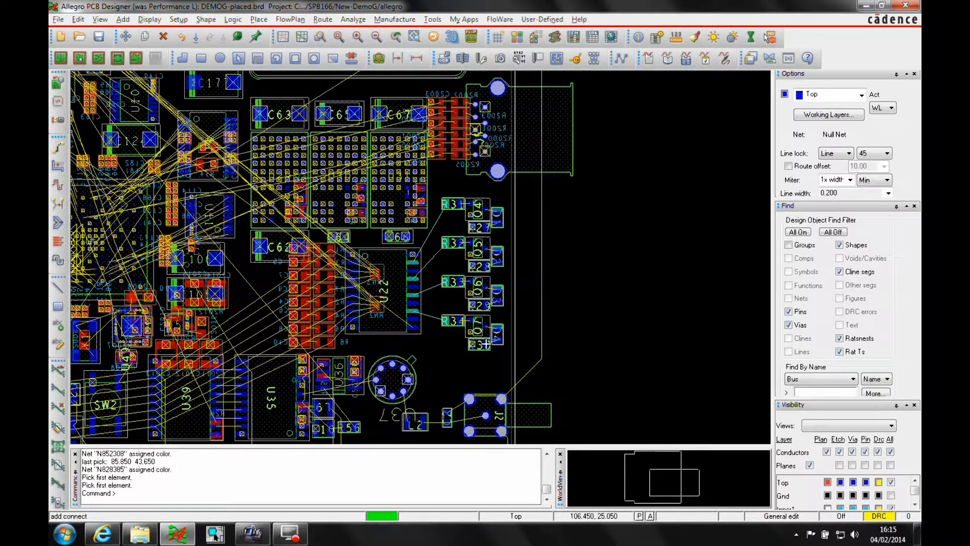
mouse_move(442, 315)
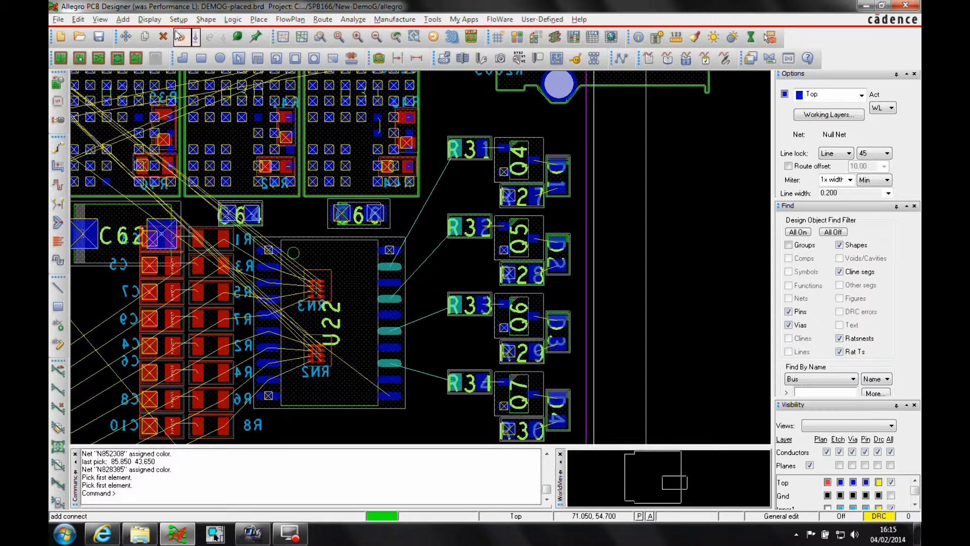
mouse_move(574, 37)
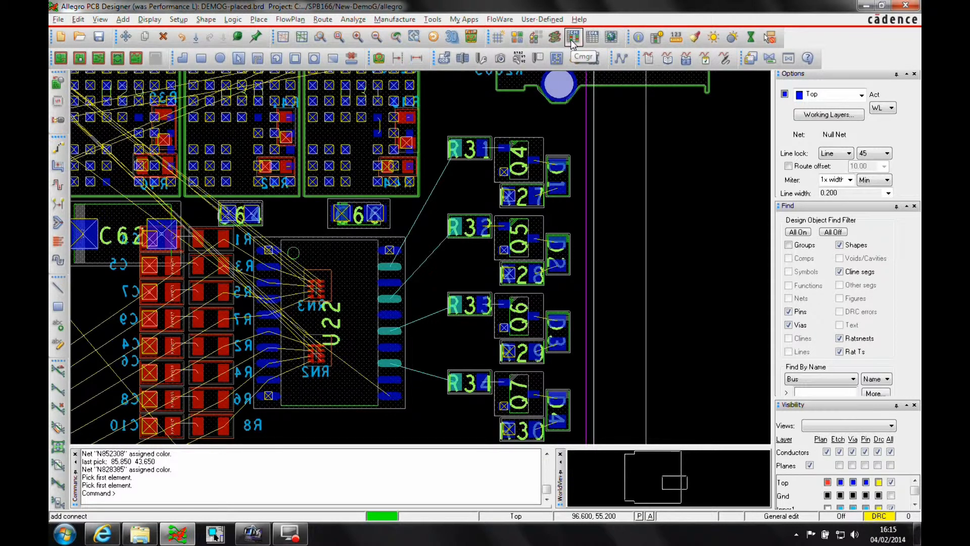
End the add connect command so the editor sits idle near U22 and R31–R34
left_click(179, 19)
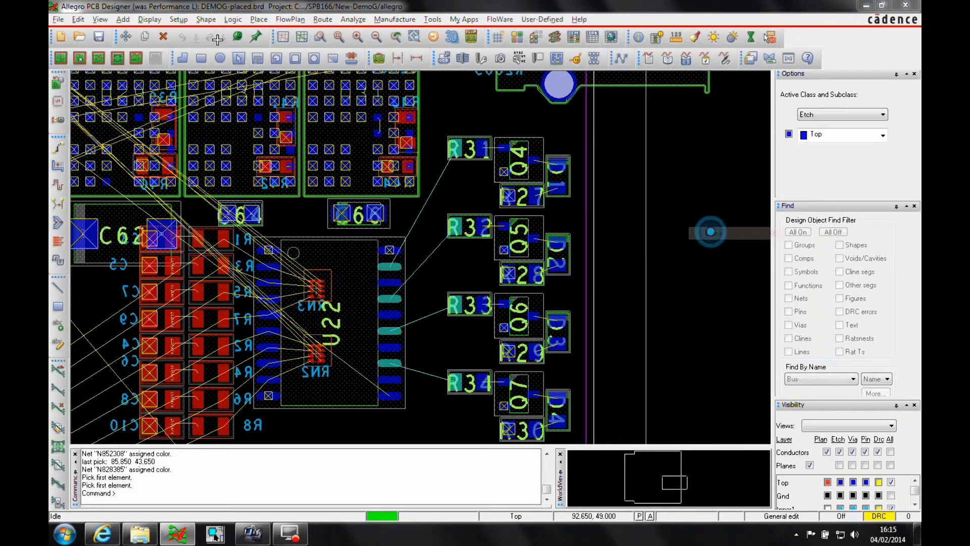
Bring up Constraint Manager and its Electrical CSet Vias worksheet
left_click(178, 19)
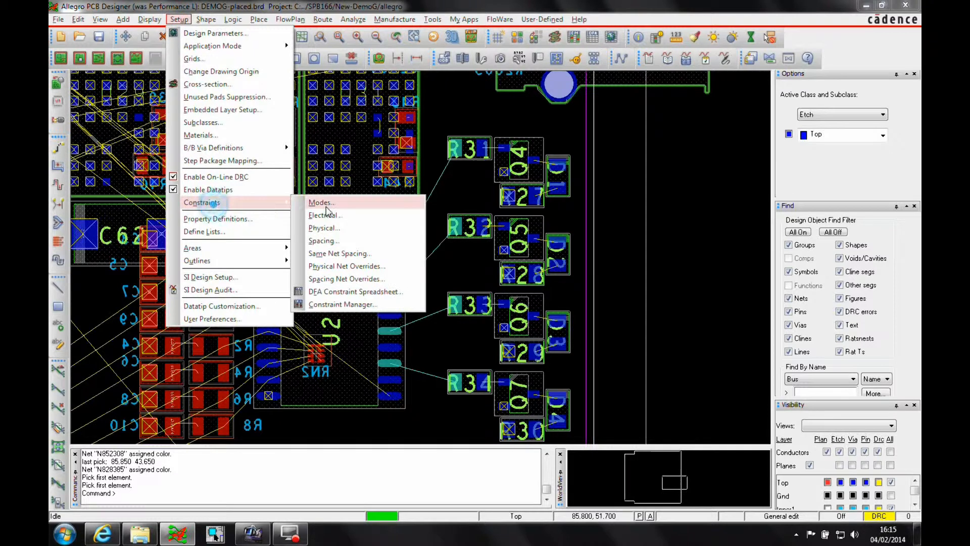
left_click(341, 304)
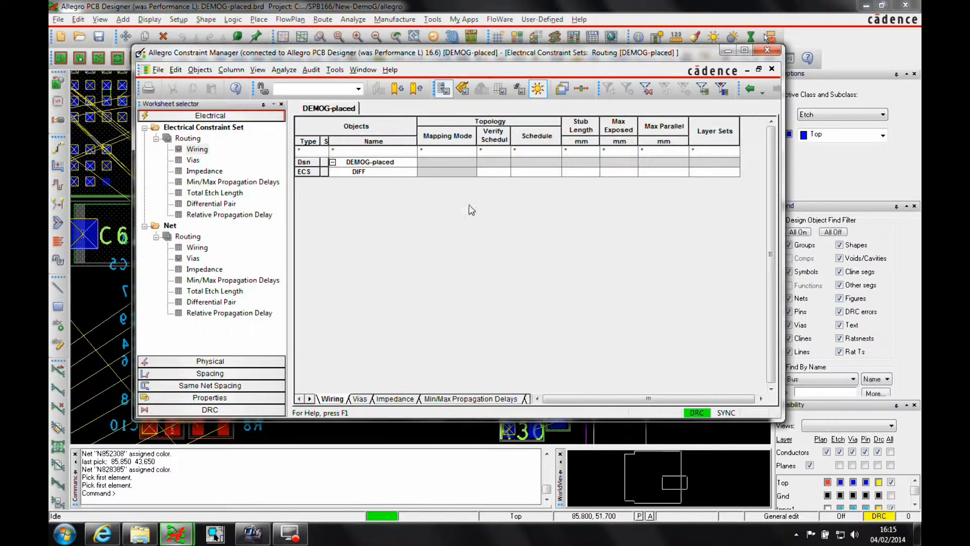
left_click(192, 159)
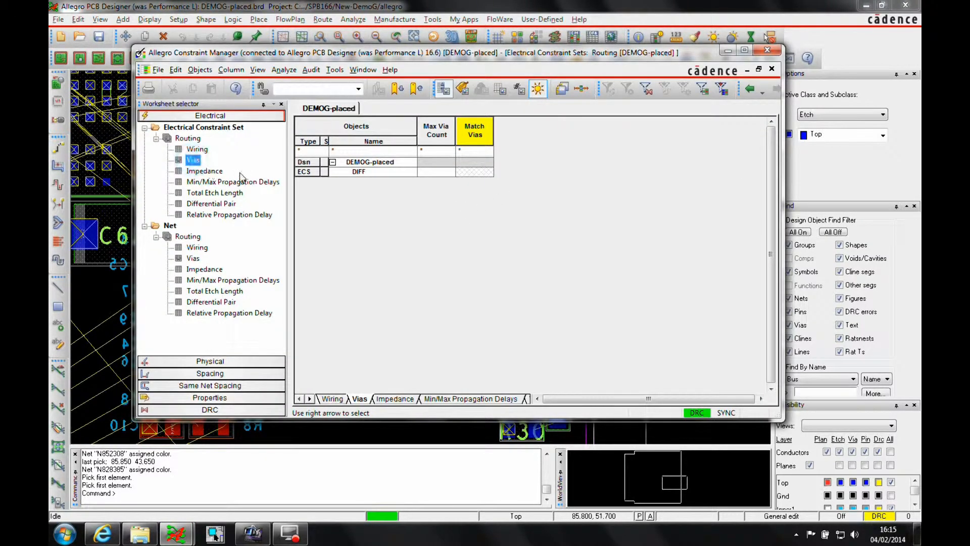
Create a new electrical constraint set on the design named match_vias
right_click(370, 162)
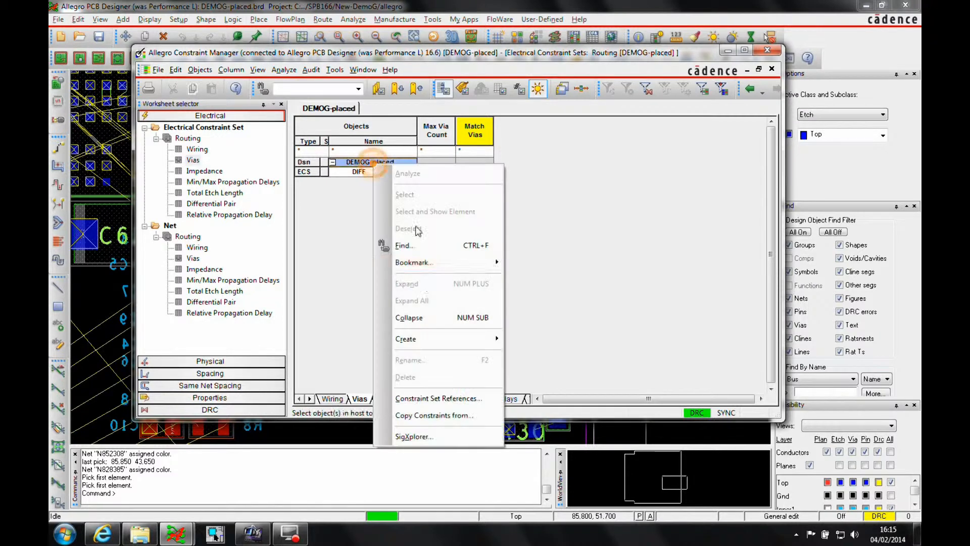
left_click(406, 338)
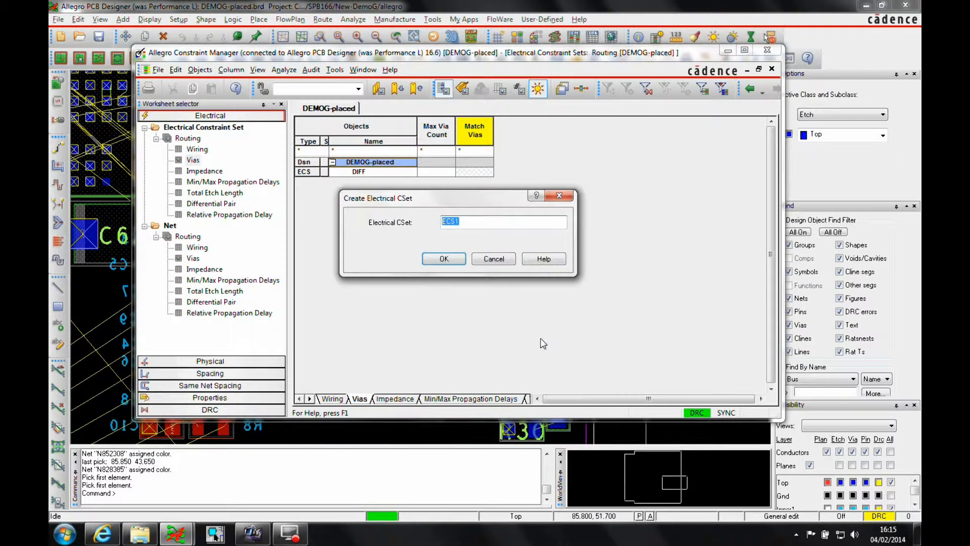
type("match")
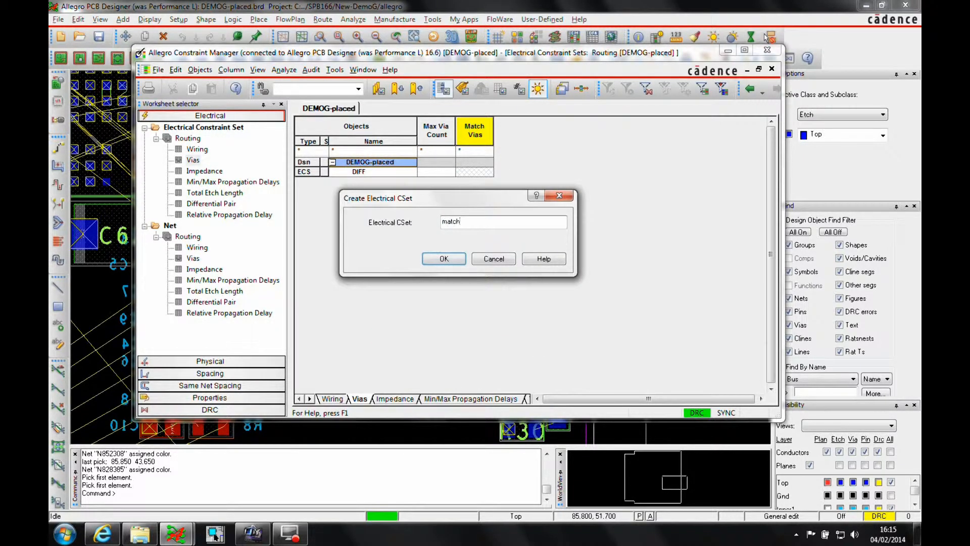
type("_vias")
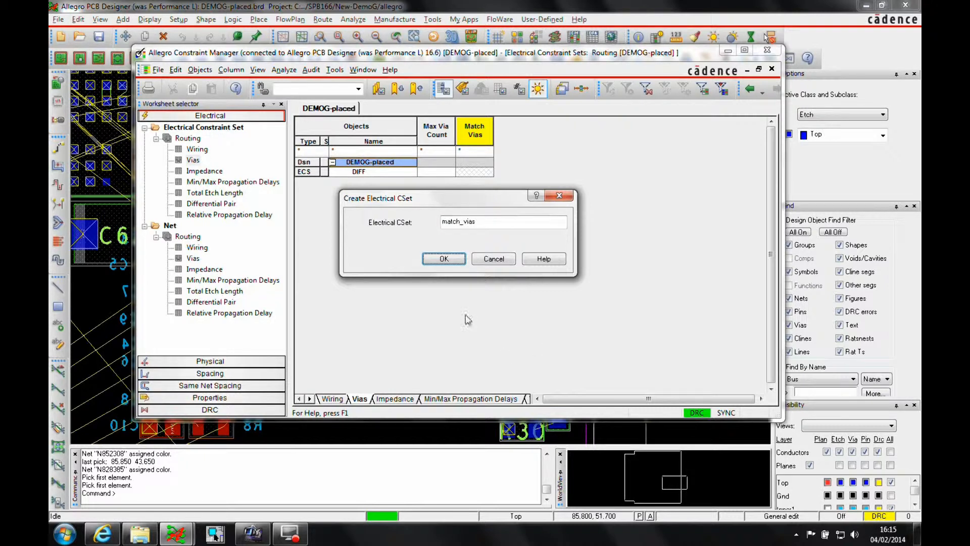
left_click(444, 259)
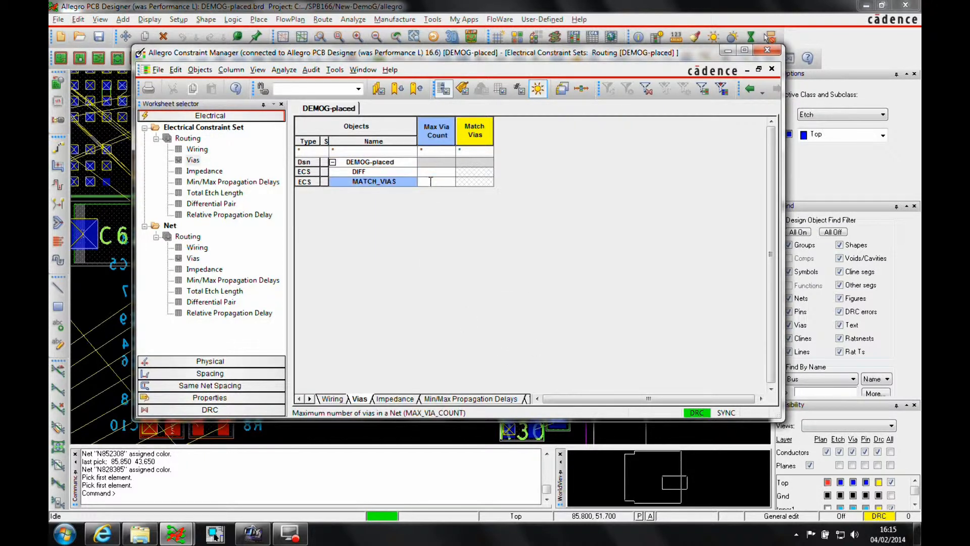
Group the four colour-marked nets into a new net class named VIAS
type("2")
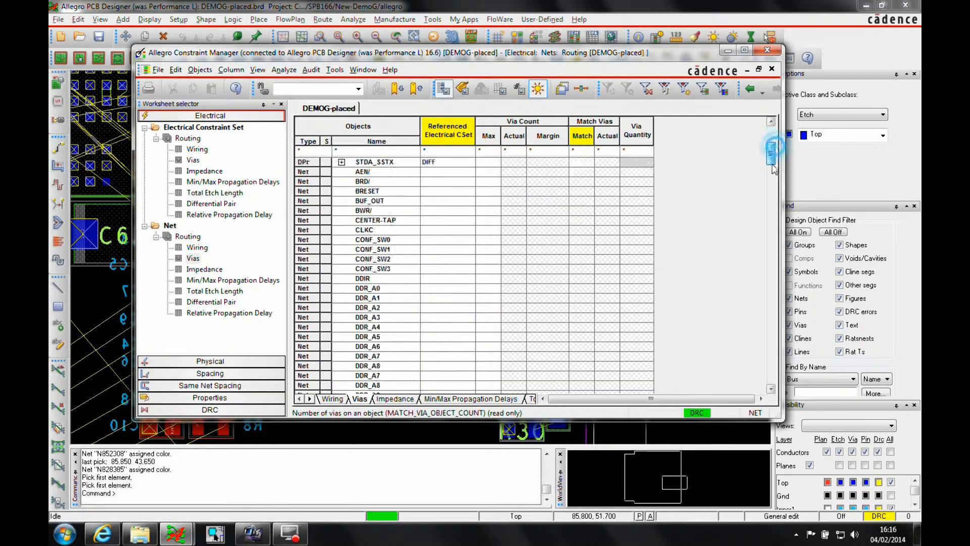
scroll("down", 3)
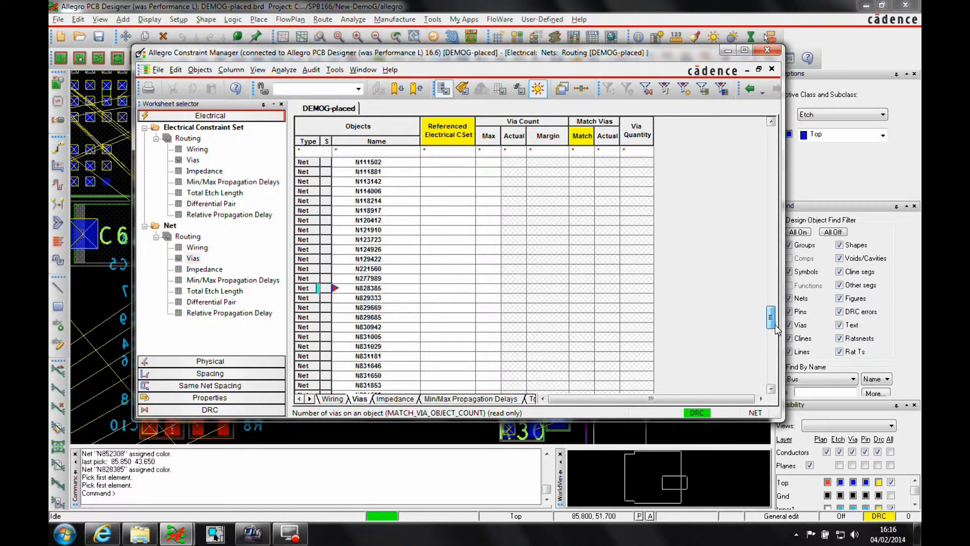
scroll("down", 3)
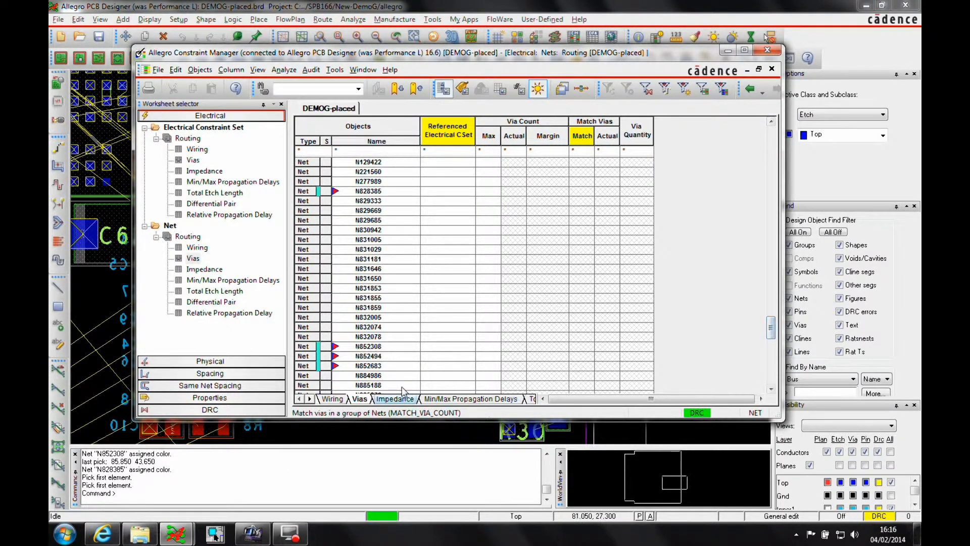
left_click(368, 356)
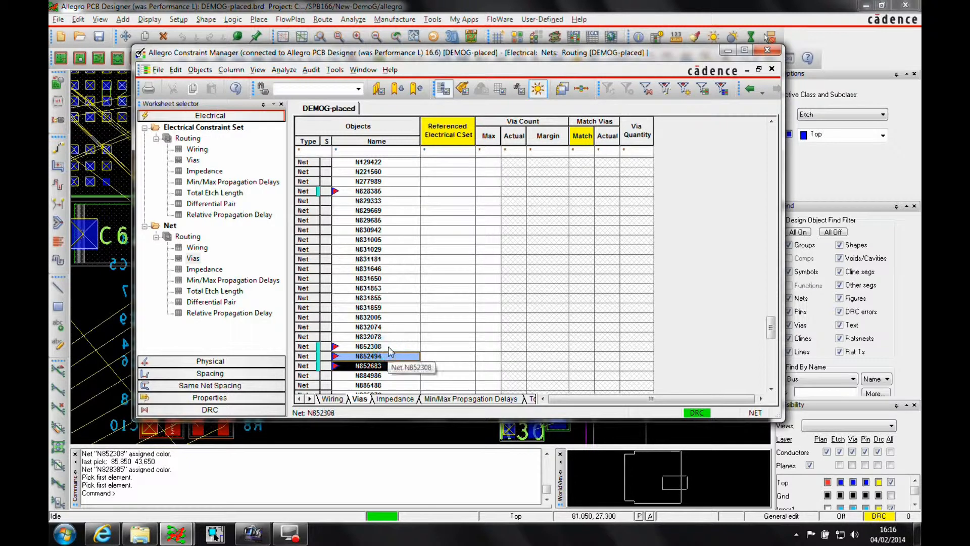
right_click(376, 191)
type("vais")
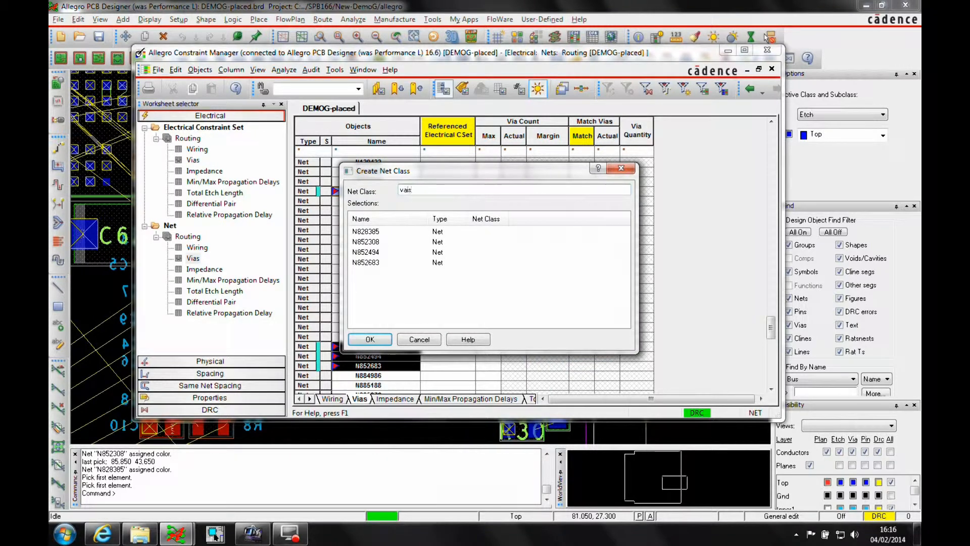
left_click(370, 340)
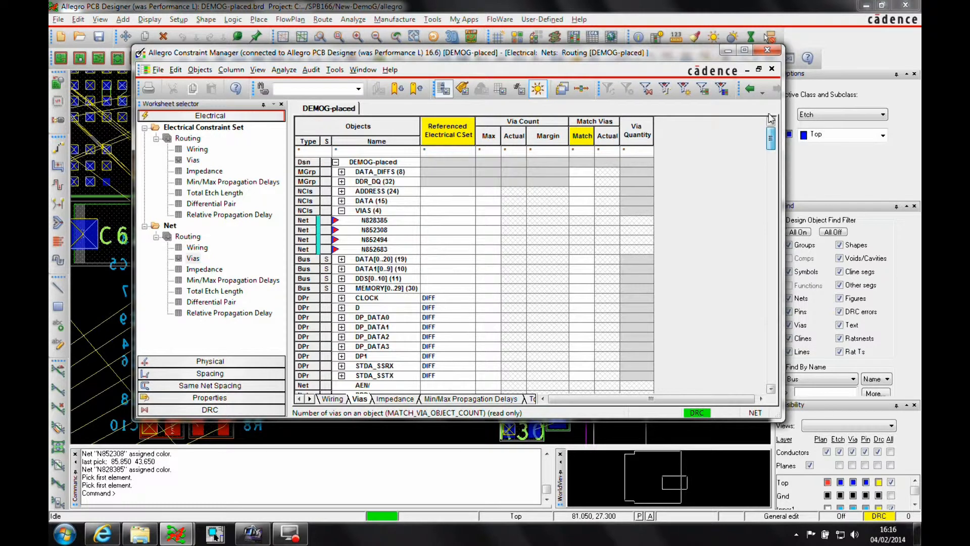
Set the VIAS class's Referenced Electrical CSet to MATCH_VIAS
left_click(447, 210)
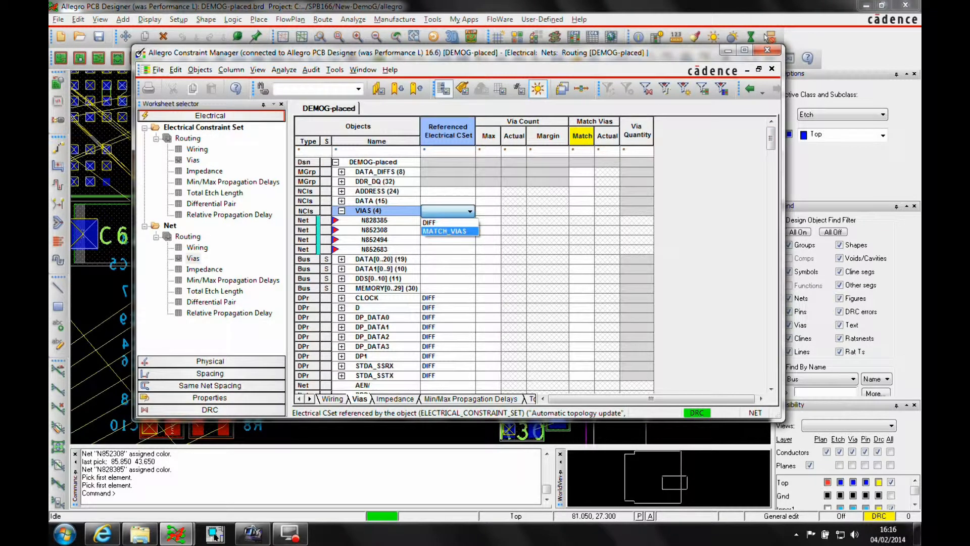
left_click(449, 230)
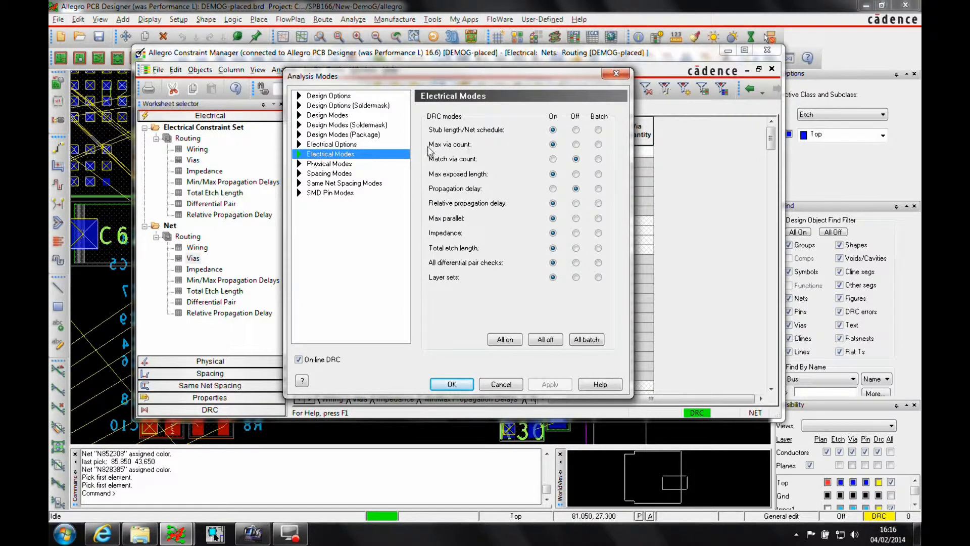
mouse_move(479, 170)
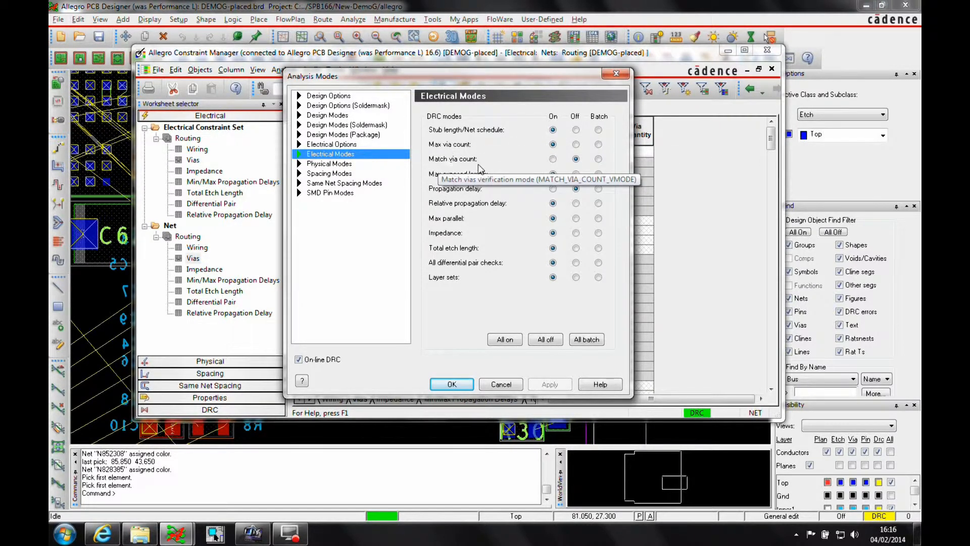
Set Match via count checking to On in Electrical Modes and apply it
left_click(552, 158)
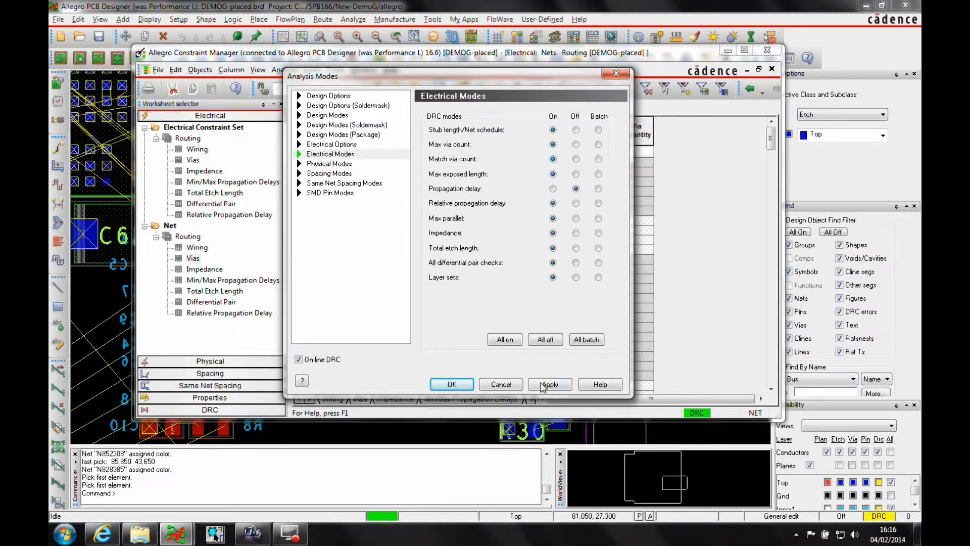
left_click(550, 384)
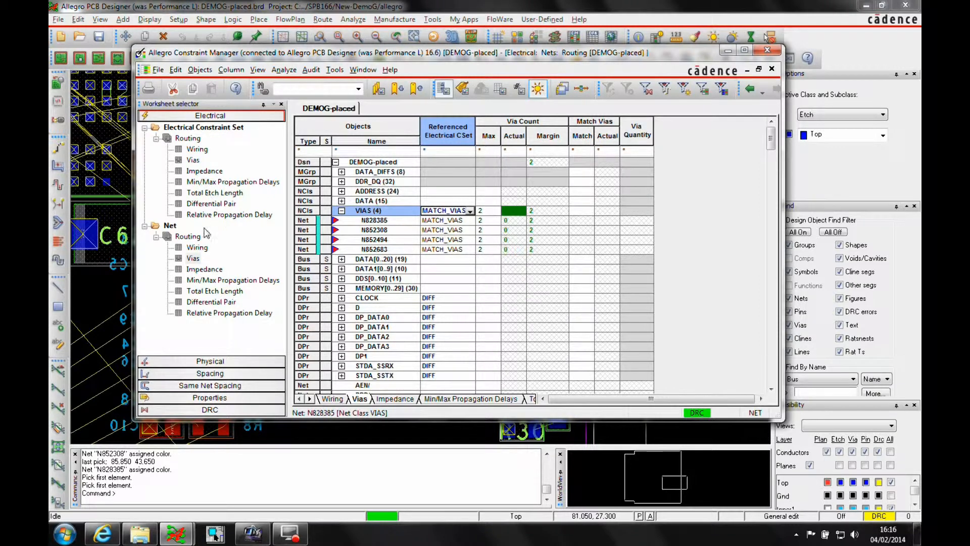
Set the Match Vias Match cell of the VIAS row to On in the net Vias worksheet
left_click(192, 159)
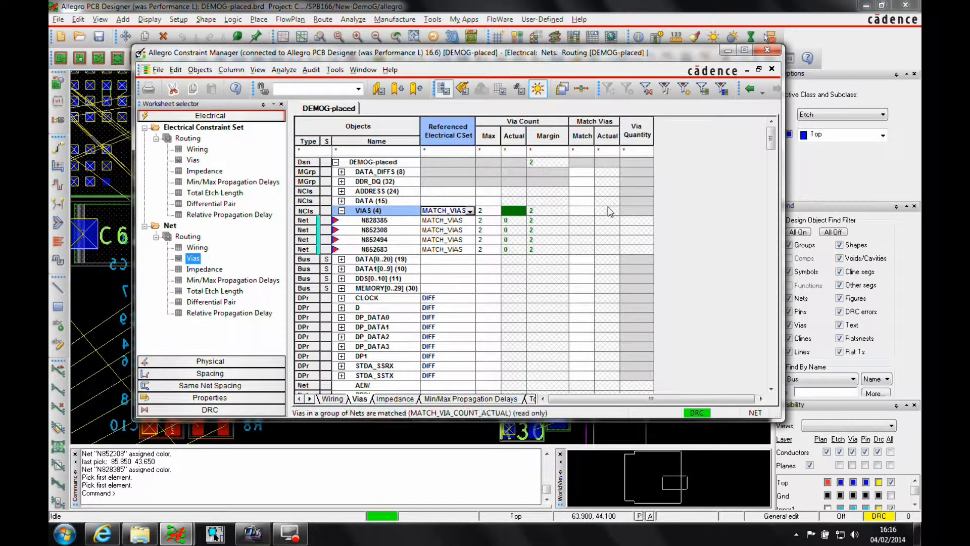
left_click(582, 210)
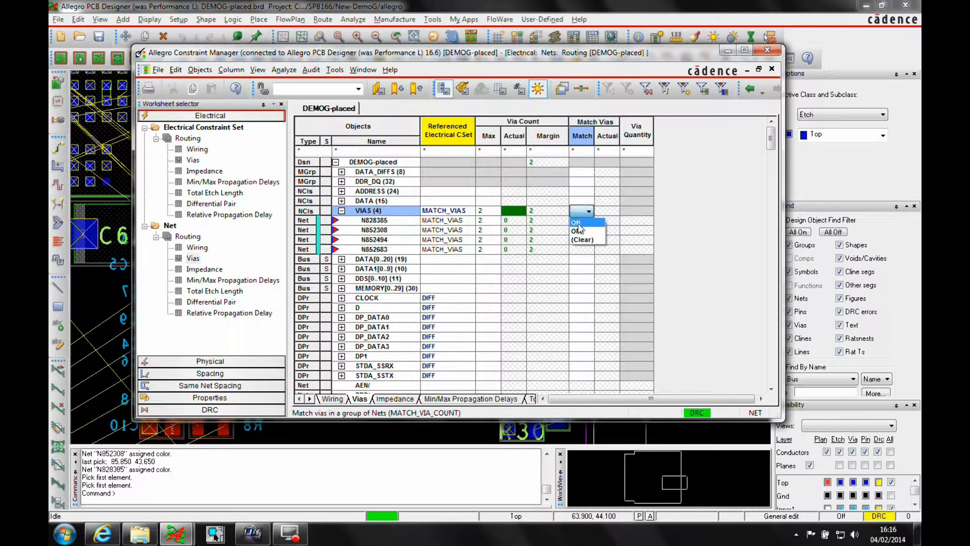
left_click(576, 221)
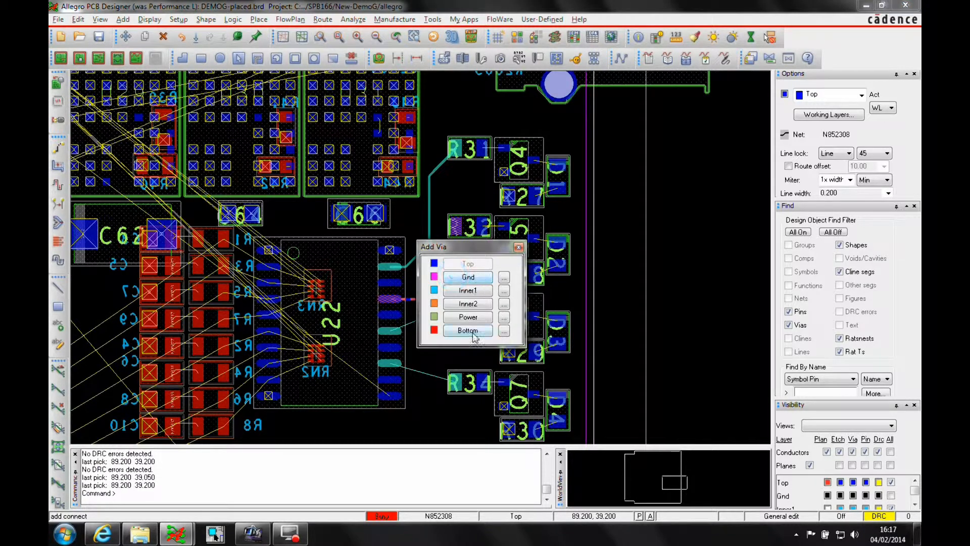
Route N852308 through a via to its resistor, then begin routing N852494 from U22
left_click(468, 329)
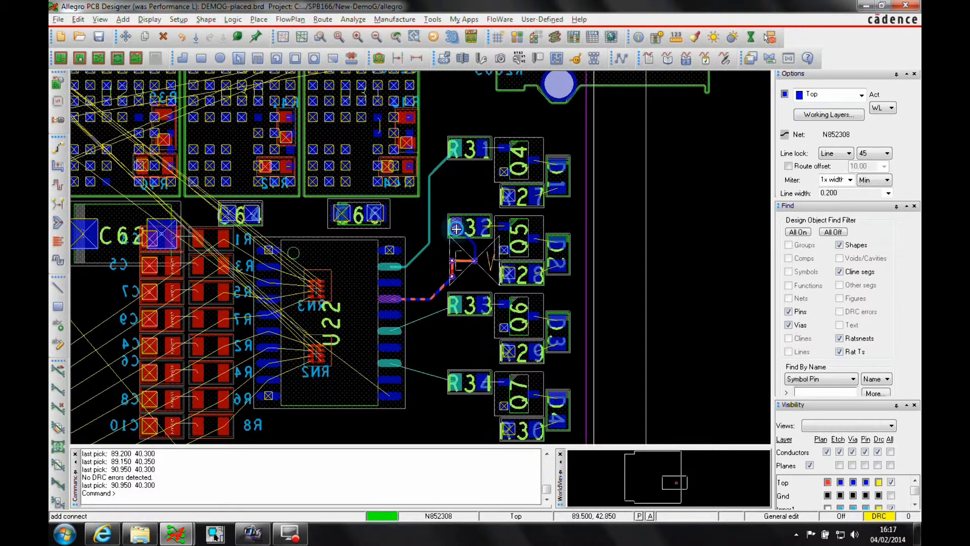
left_click(451, 307)
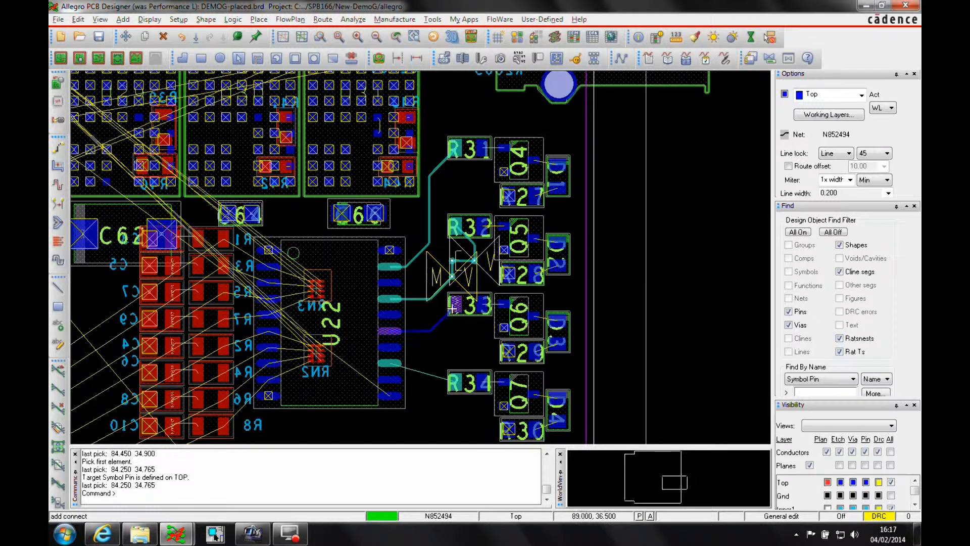
left_click(459, 382)
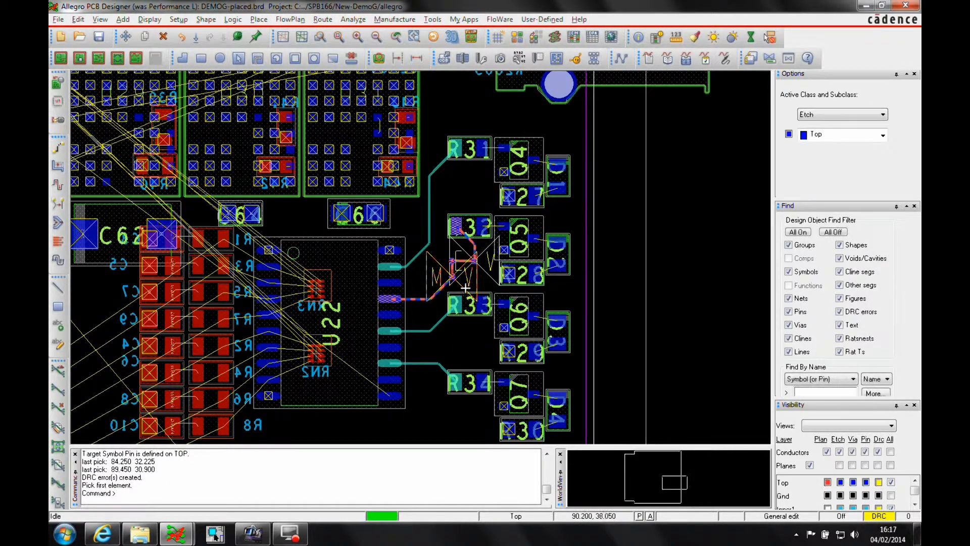
mouse_move(481, 272)
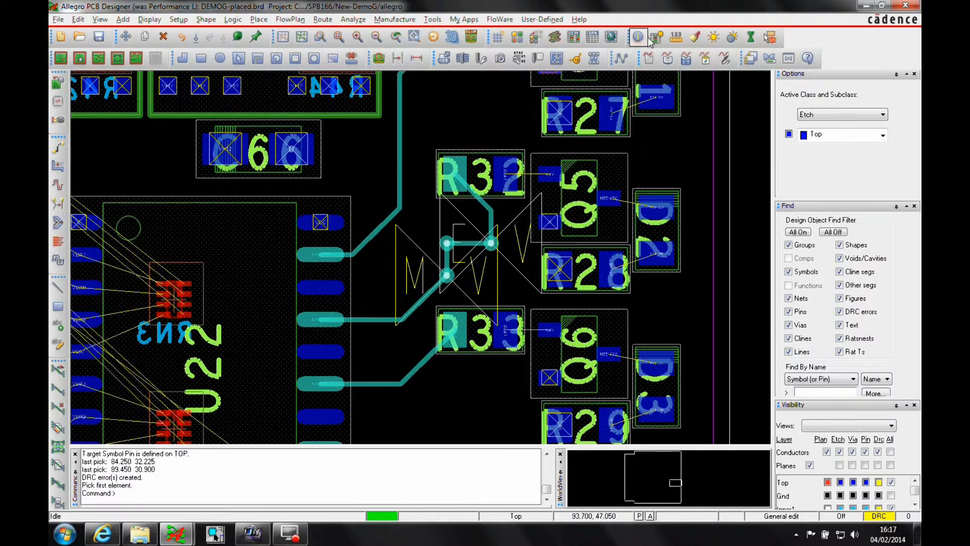
Dehighlight the nets, switch to Etch edit mode and begin changing the via-to-via trace's layer
left_click(655, 36)
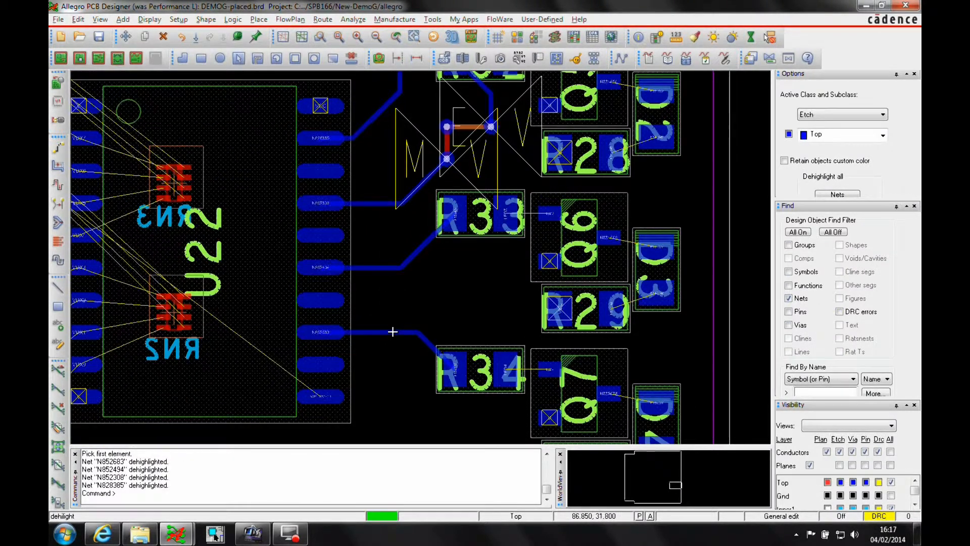
right_click(419, 149)
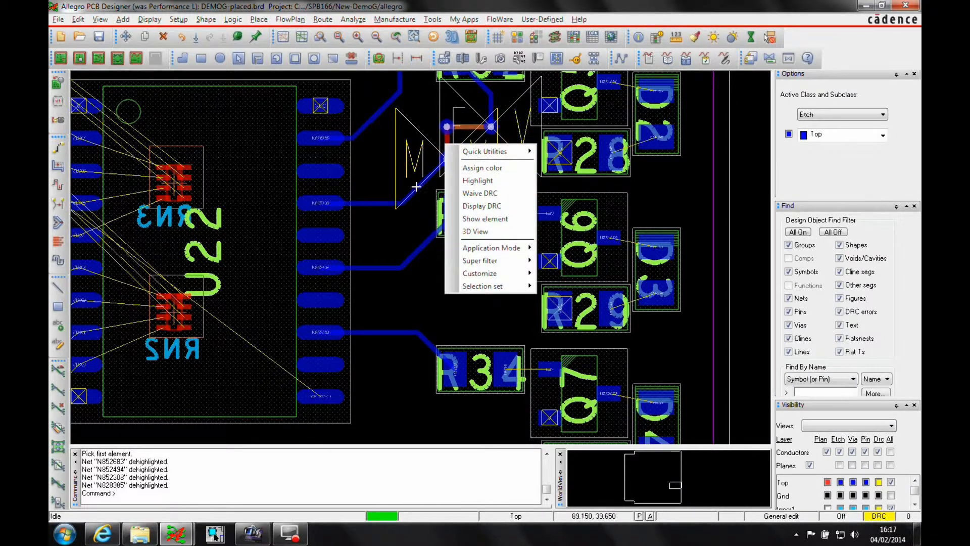
left_click(477, 180)
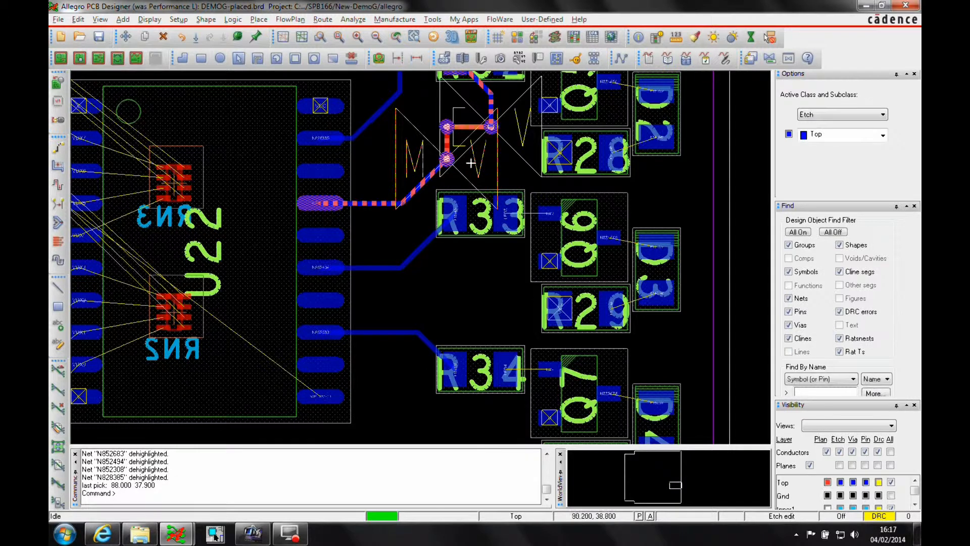
right_click(447, 161)
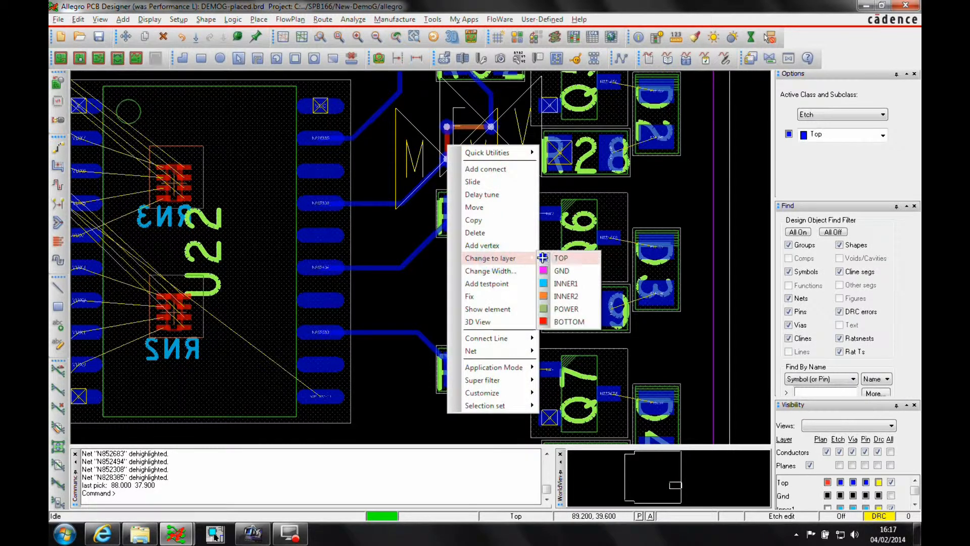